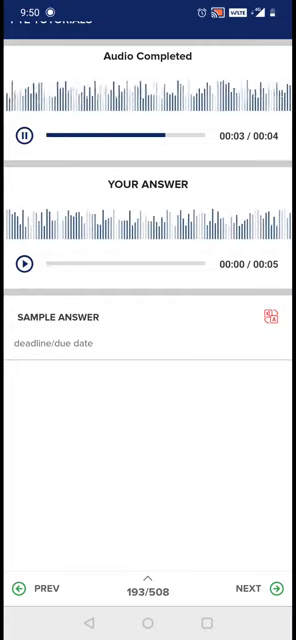
Step back from question 193 to question 188, whose sample answer is "a pharmacy"
click(24, 134)
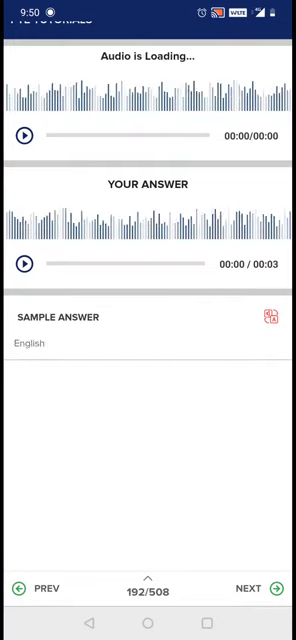
click(24, 136)
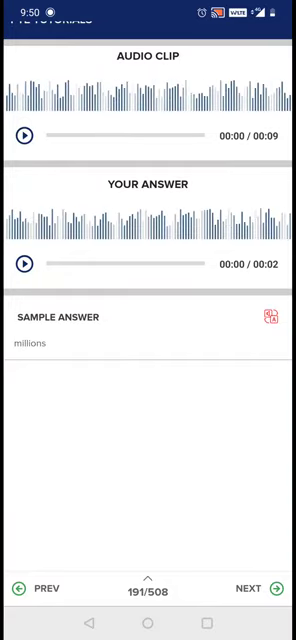
click(24, 134)
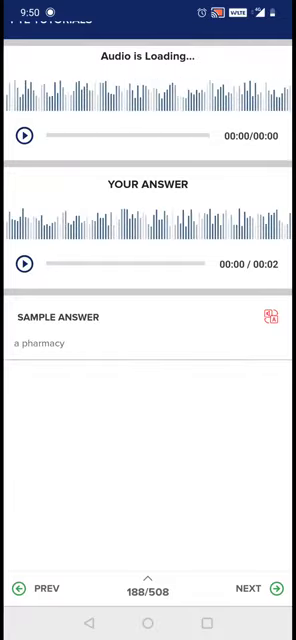
Step back to question 177, whose sample answer is "a cinema"
click(24, 136)
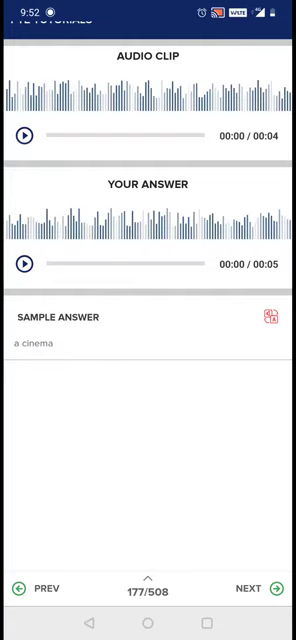
Step back to 173 and hear its clip, then reach question 171 ("an airport") with its audio playing
click(22, 136)
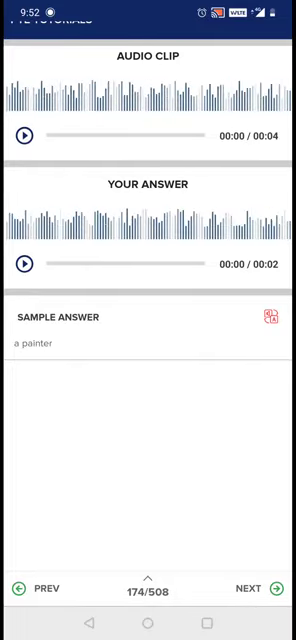
click(22, 134)
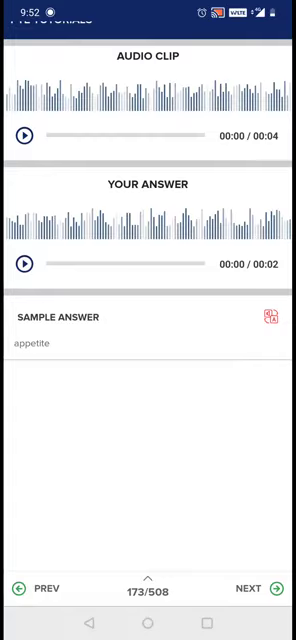
click(22, 136)
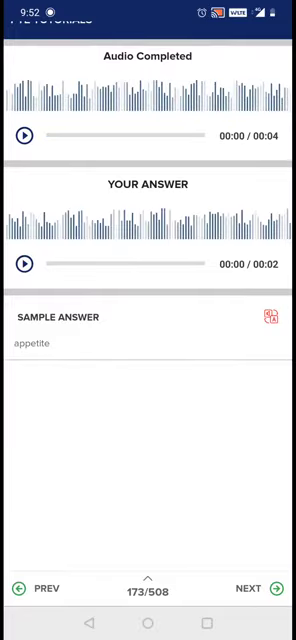
click(38, 590)
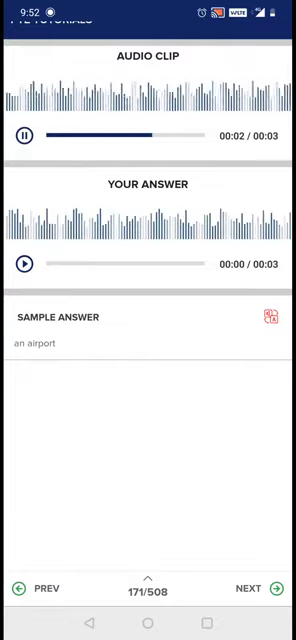
Step back through questions 170 and 166, hearing their clips, to question 158 ("persistent")
click(36, 588)
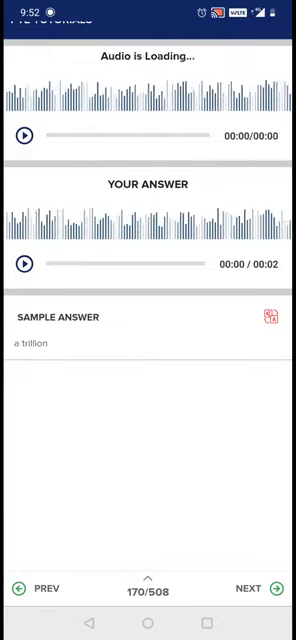
click(24, 134)
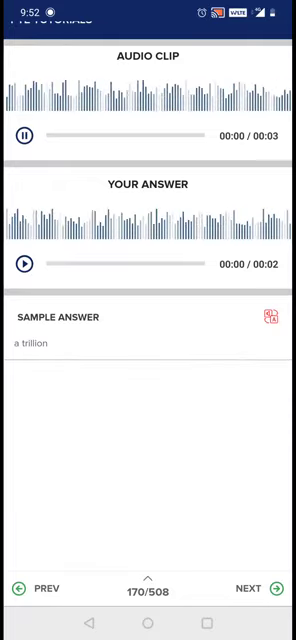
click(20, 136)
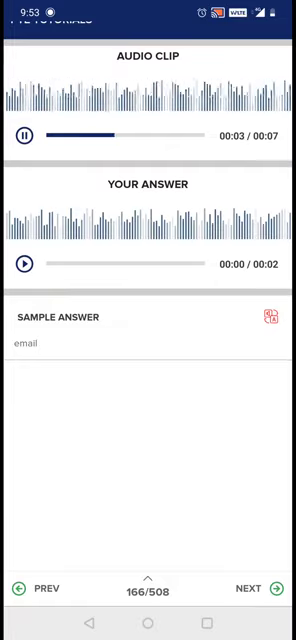
click(36, 588)
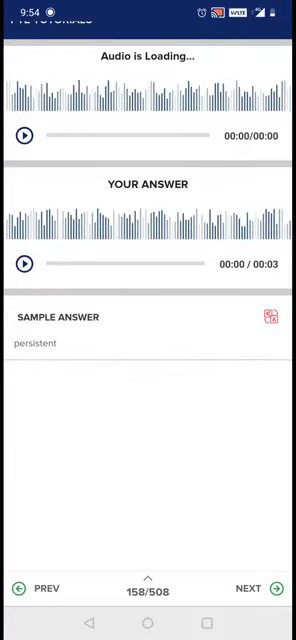
Step back through questions 156 and 151, playing their clips, to reach question 149
click(24, 136)
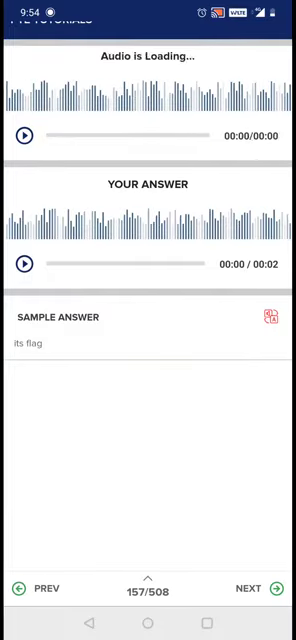
click(24, 136)
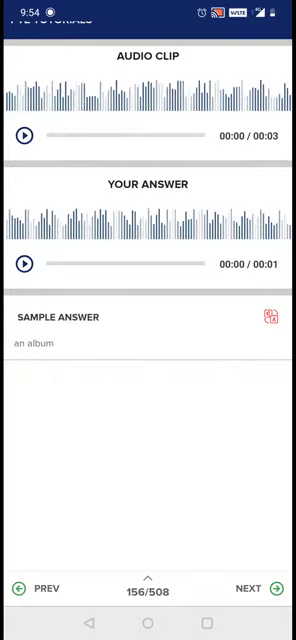
click(24, 136)
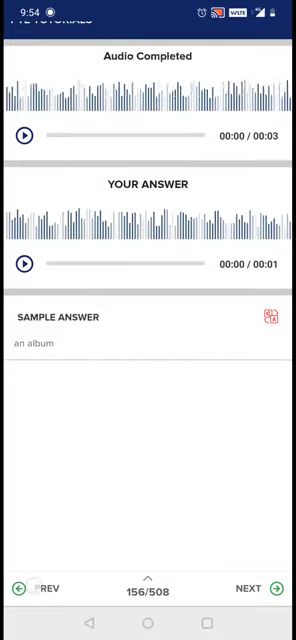
click(40, 588)
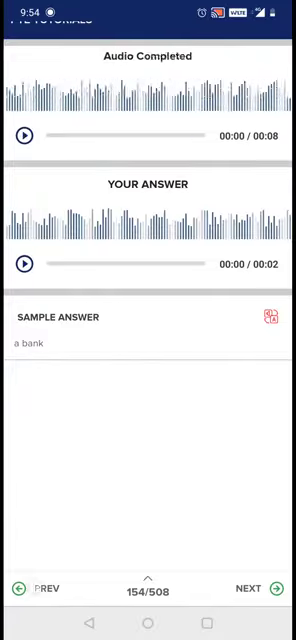
click(40, 588)
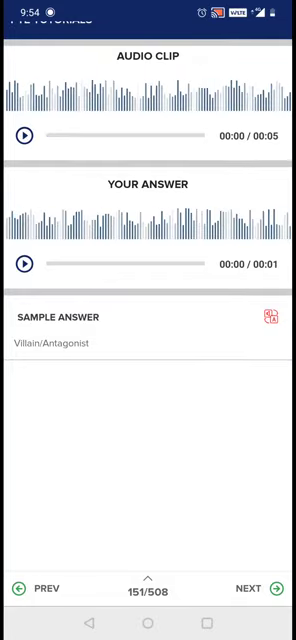
click(22, 136)
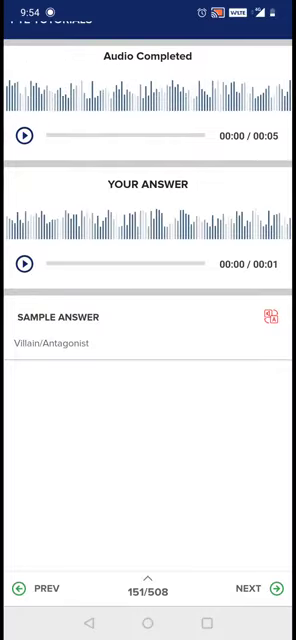
click(38, 590)
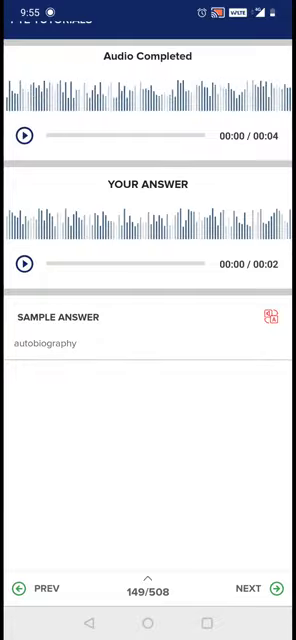
Show question 149's transcript asking the term for a self-written life history
click(268, 318)
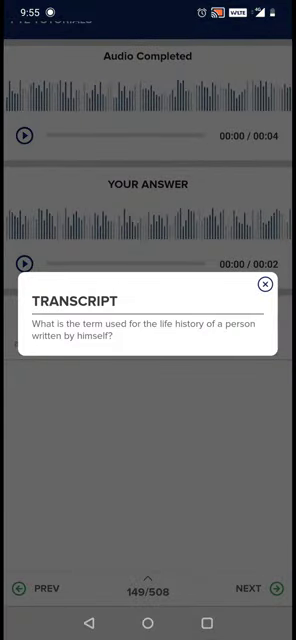
click(266, 286)
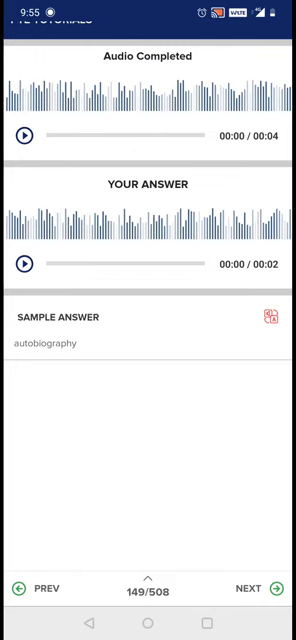
click(268, 320)
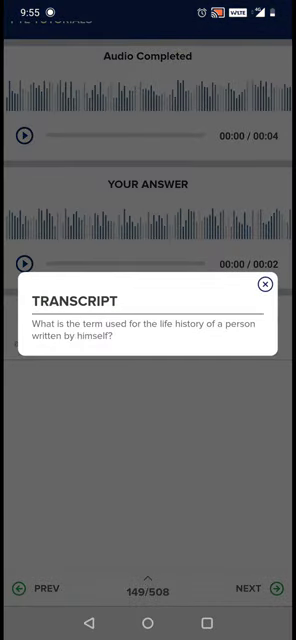
Step back from question 149 to question 139 ("Sibling"), letting each clip play
click(264, 288)
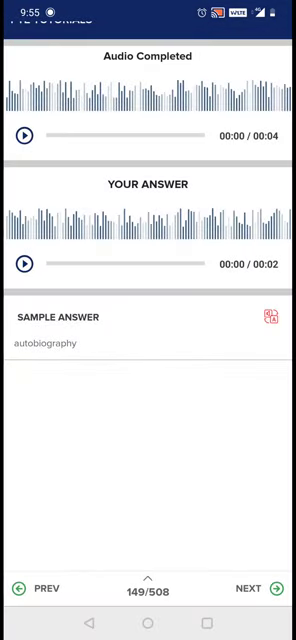
click(28, 588)
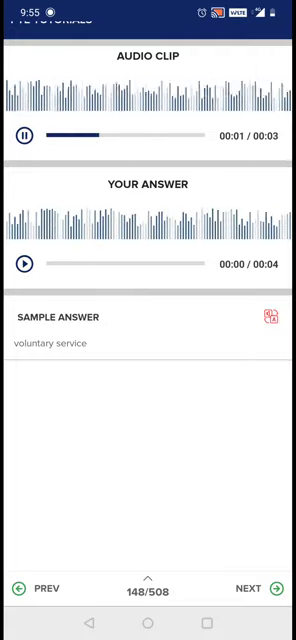
click(22, 132)
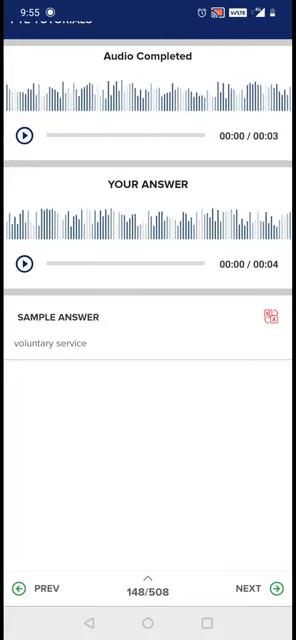
click(36, 588)
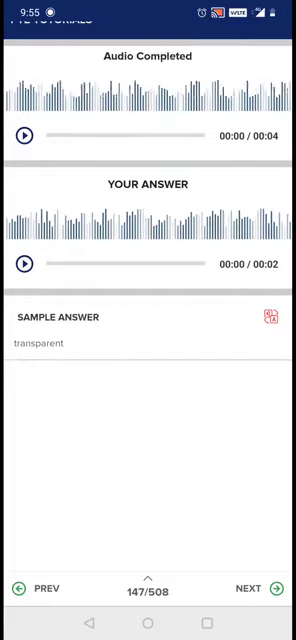
click(36, 590)
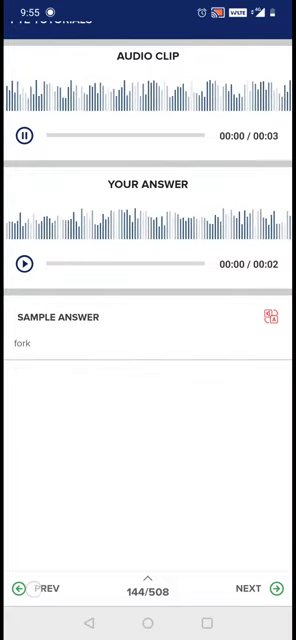
click(40, 588)
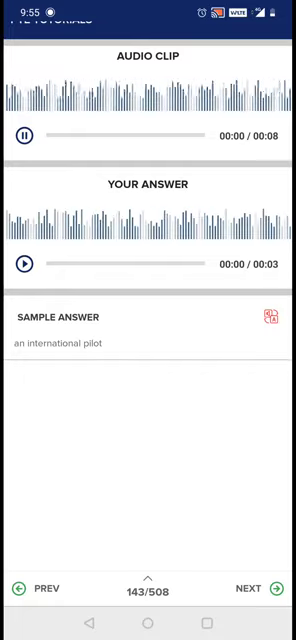
click(22, 136)
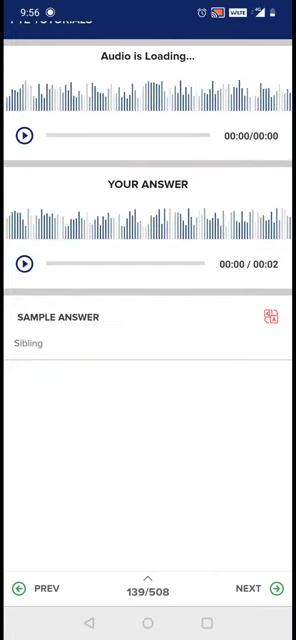
Step back to question 129 ("cheap"), hearing the clips for questions 135 and 133 on the way
click(24, 134)
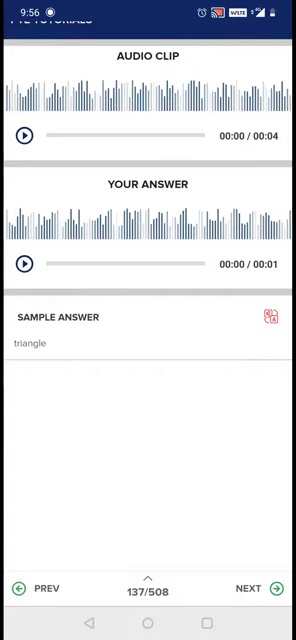
click(24, 136)
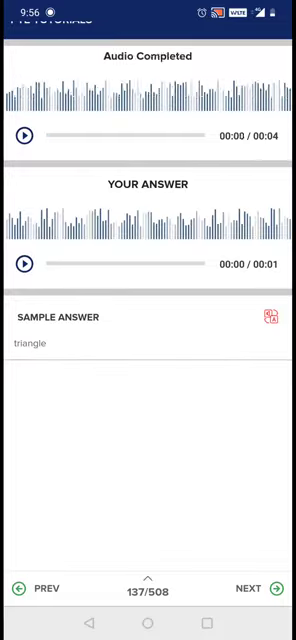
click(40, 588)
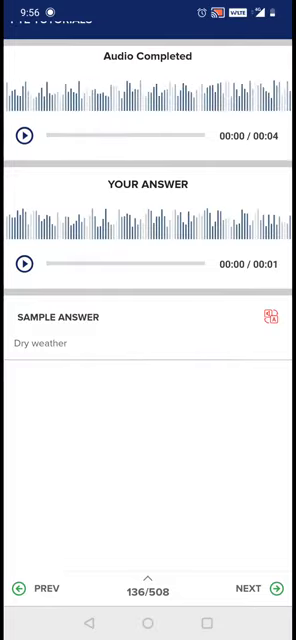
click(40, 588)
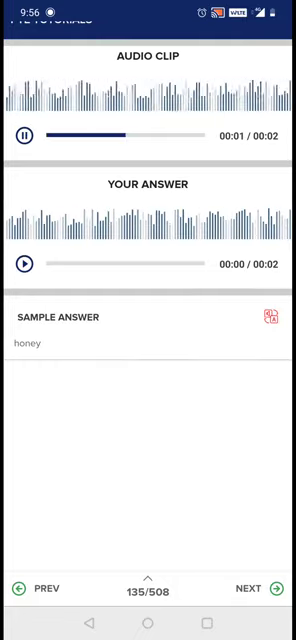
click(22, 136)
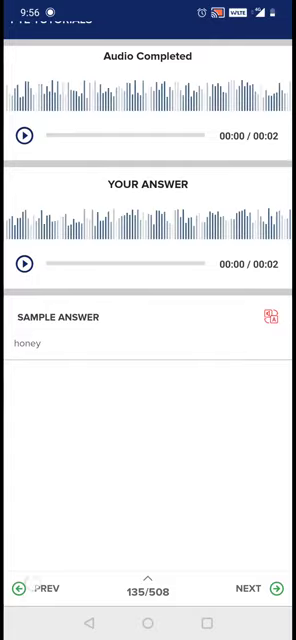
click(40, 588)
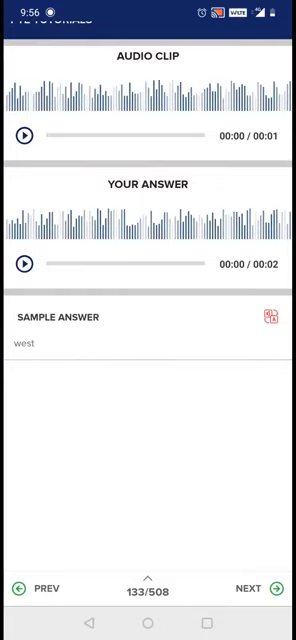
click(22, 136)
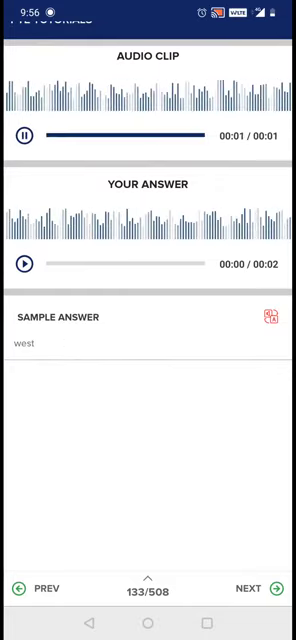
click(38, 590)
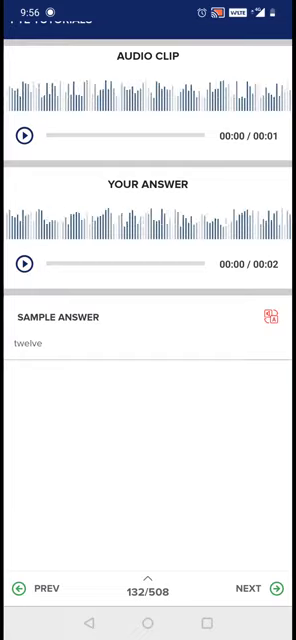
click(24, 136)
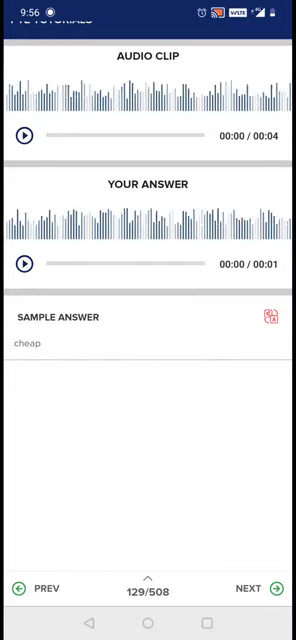
Step back to question 120, whose sample answer is "Winter"
click(22, 136)
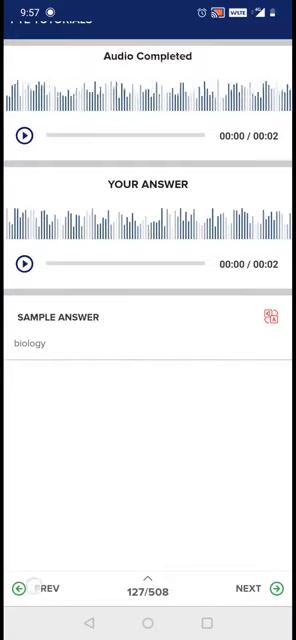
click(40, 588)
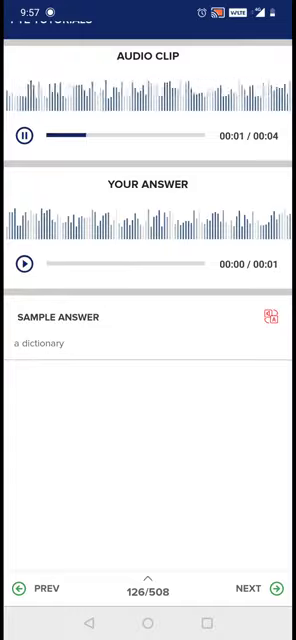
click(40, 588)
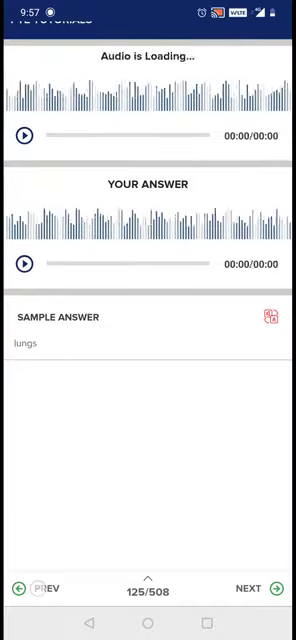
click(24, 134)
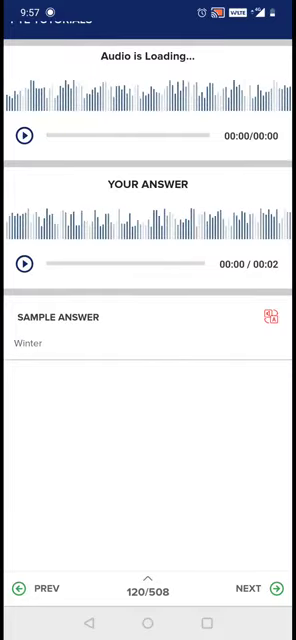
Step back to question 114 ("synthetic") and let its audio clip play
click(24, 136)
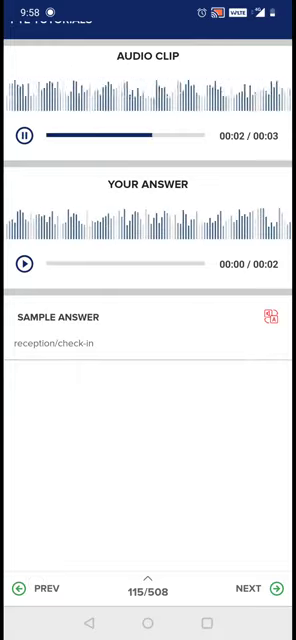
click(36, 588)
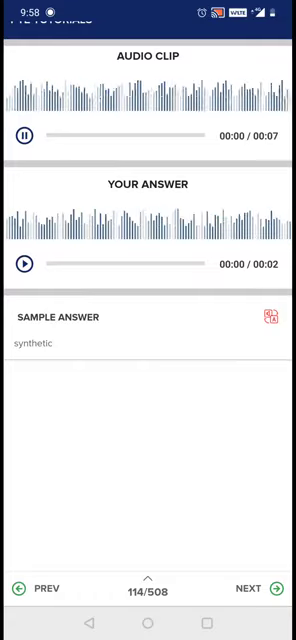